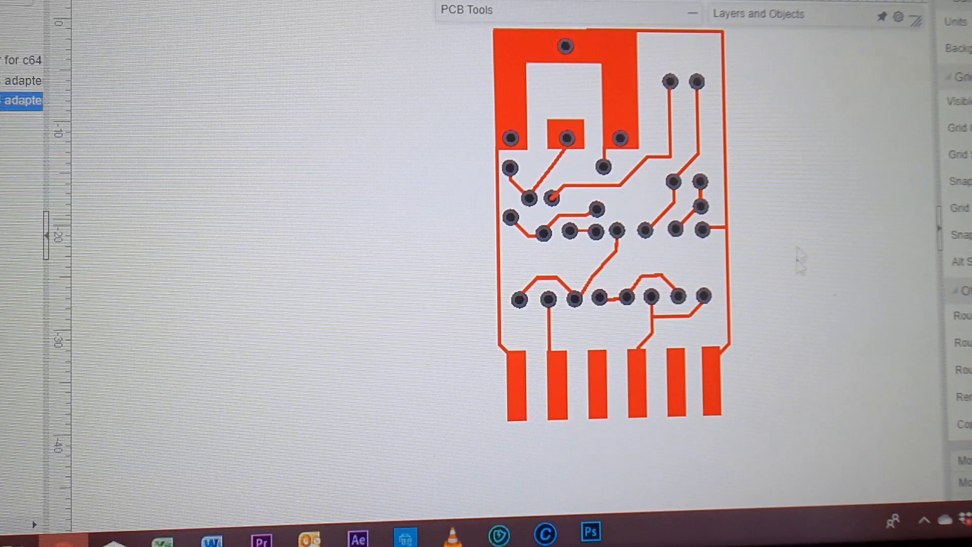
mouse_move(731, 510)
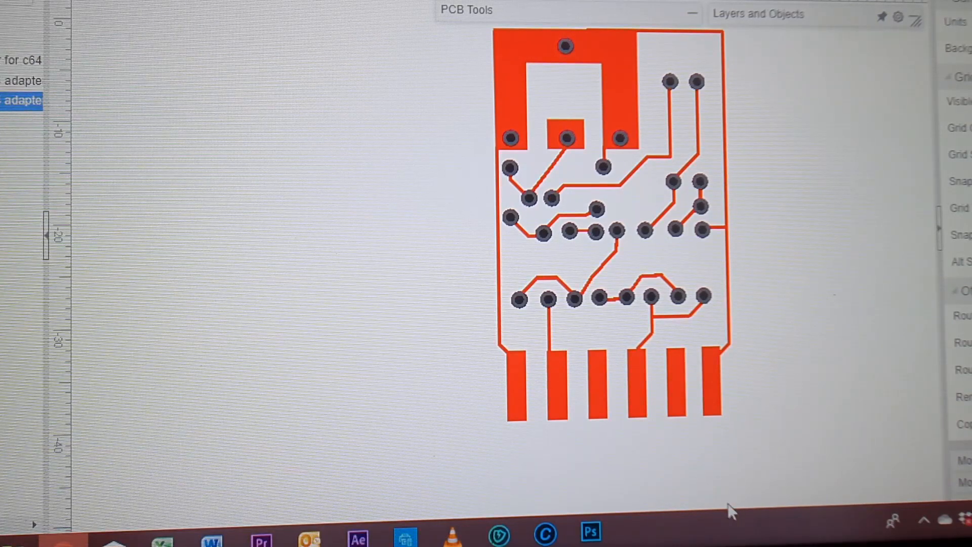